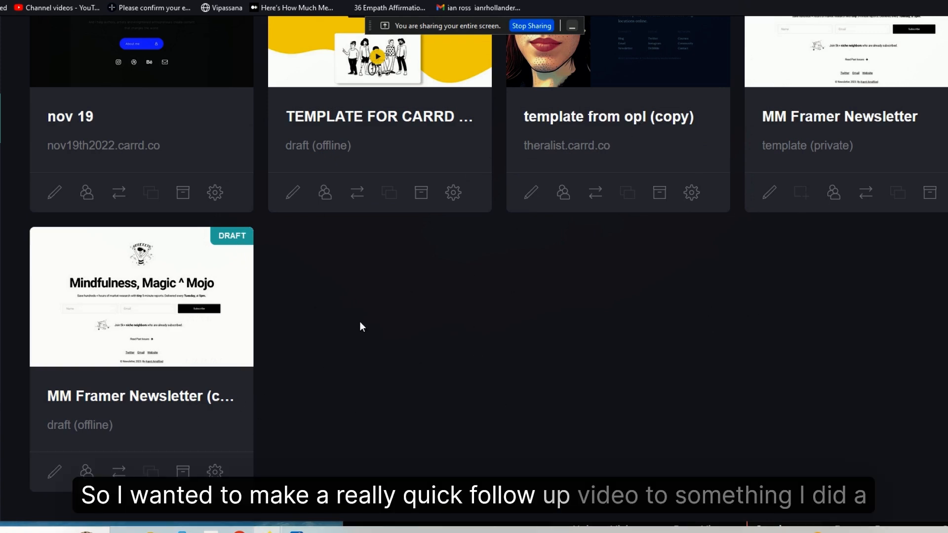
{"action": "mouse_move", "coordinate": [136, 419]}
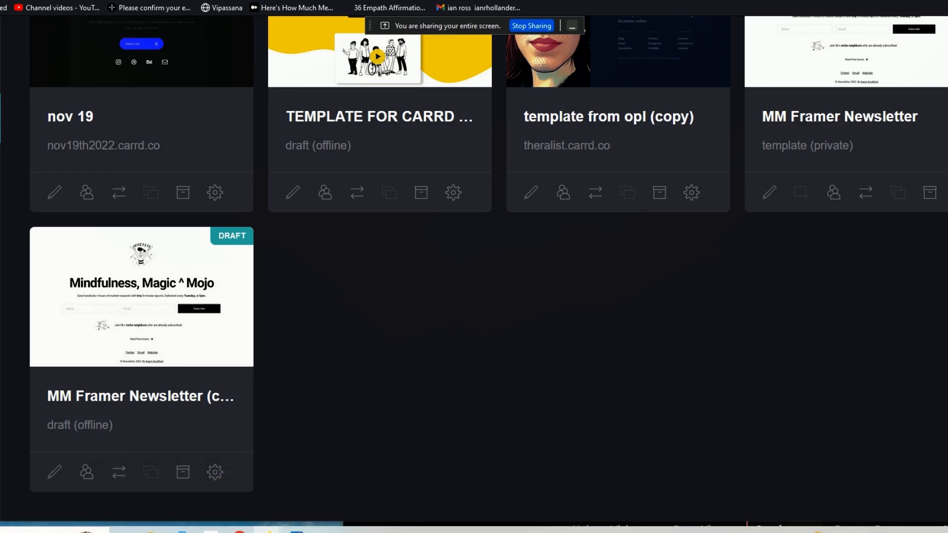
Step: Go to the Mindfulness, Magic ^ Mojo page and fill the Name field with the saved test name 'ian'
{"action": "left_click", "coordinate": [142, 301]}
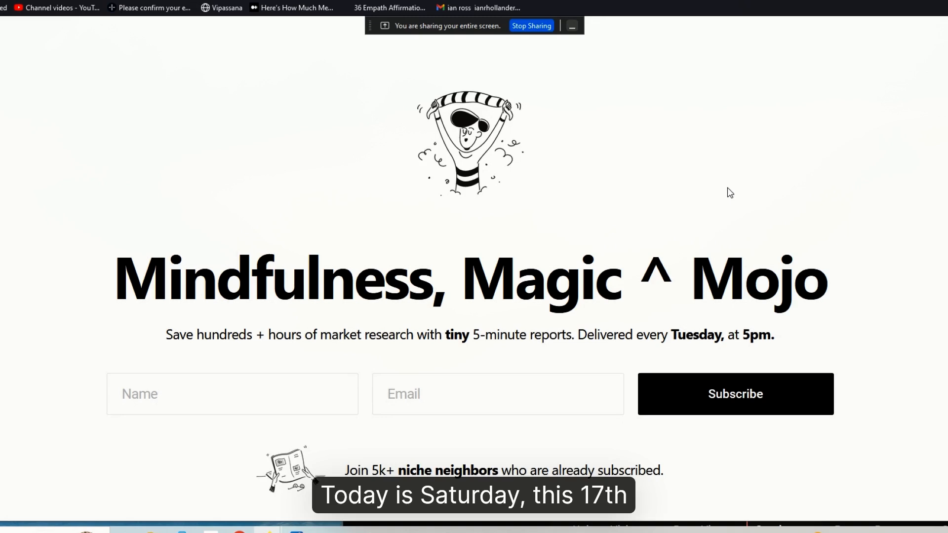
{"action": "mouse_move", "coordinate": [630, 138]}
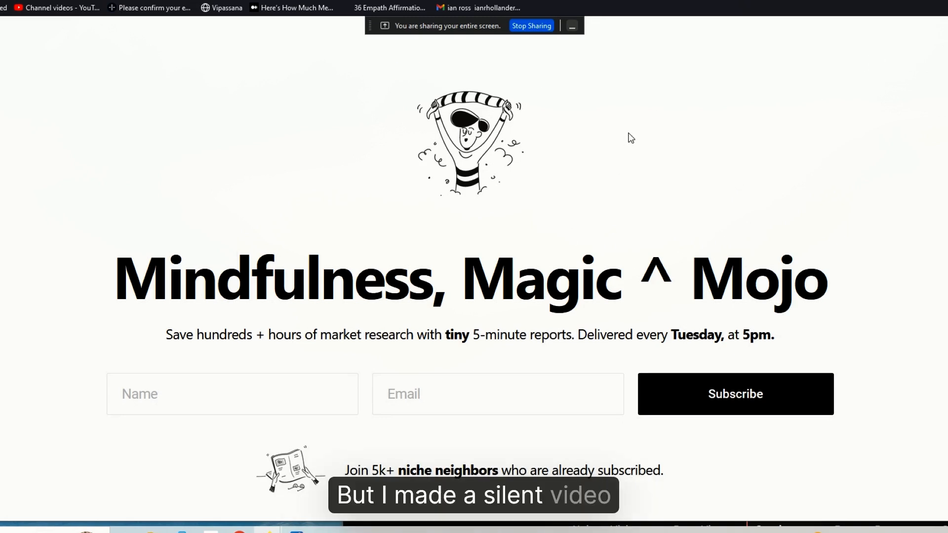
{"action": "scroll", "scroll_direction": "down", "scroll_amount": 3}
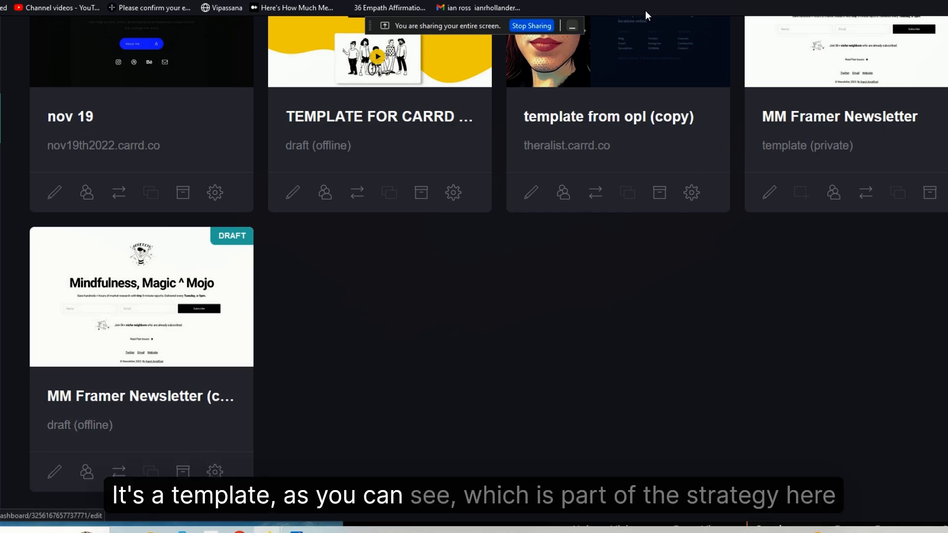
{"action": "left_click", "coordinate": [141, 303]}
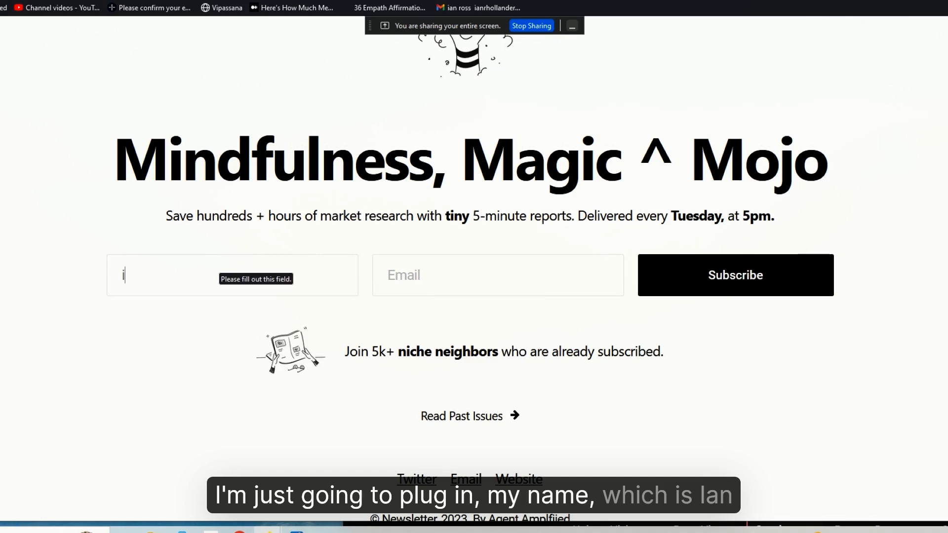
{"action": "type", "text": "ian"}
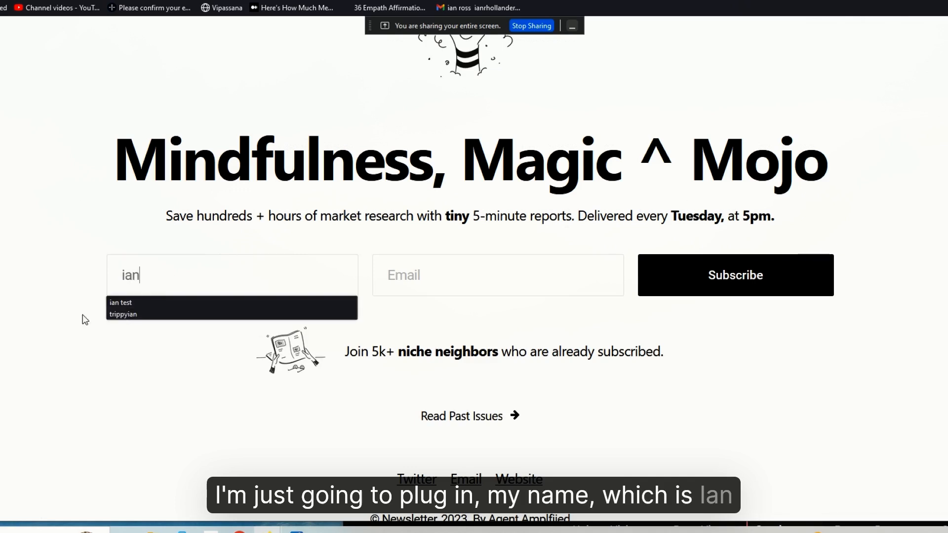
{"action": "left_click", "coordinate": [120, 303]}
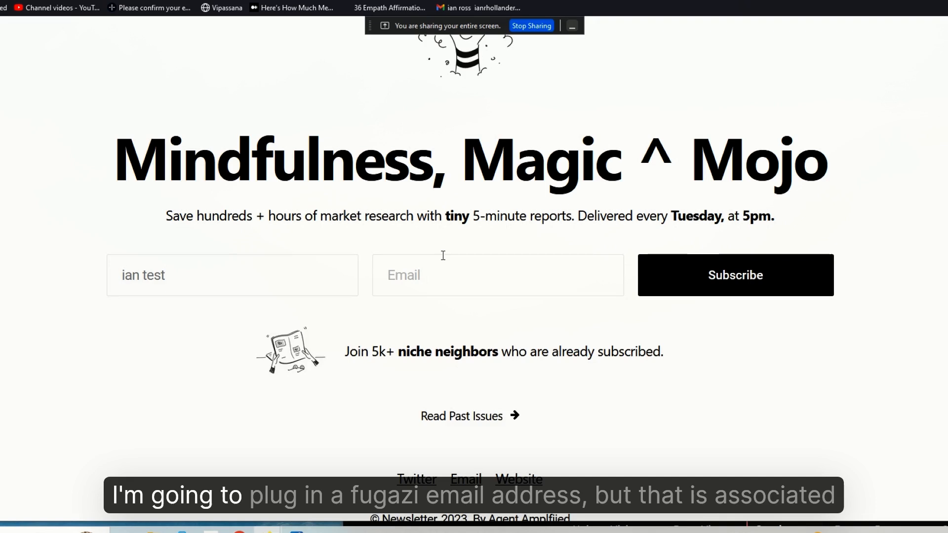
{"action": "left_click", "coordinate": [734, 274]}
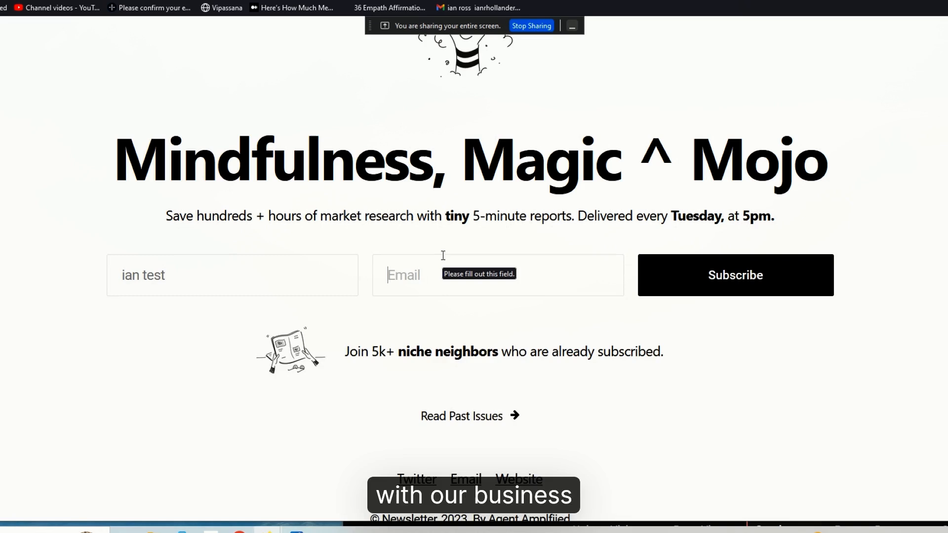
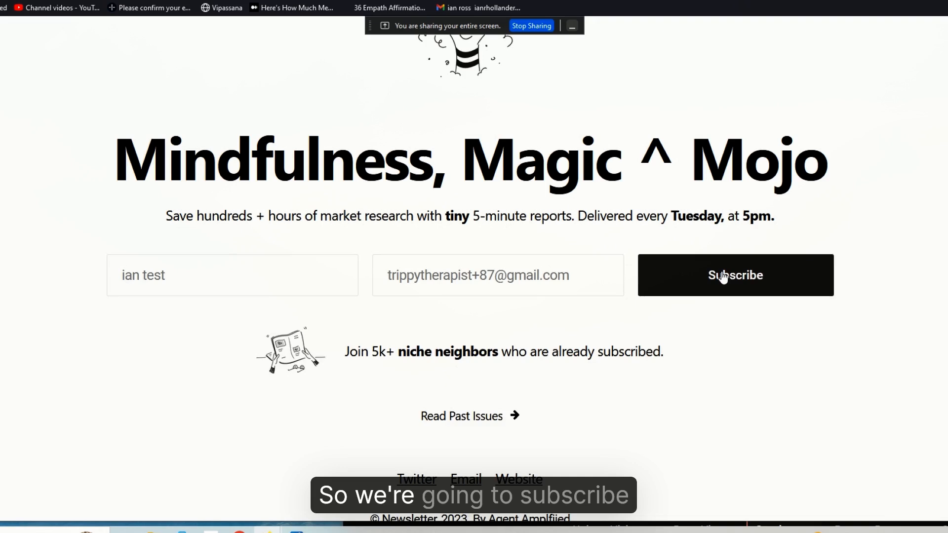
Step: Subscribe and scroll the redirected Framer store down to its Tiny Products templates
{"action": "left_click", "coordinate": [734, 275]}
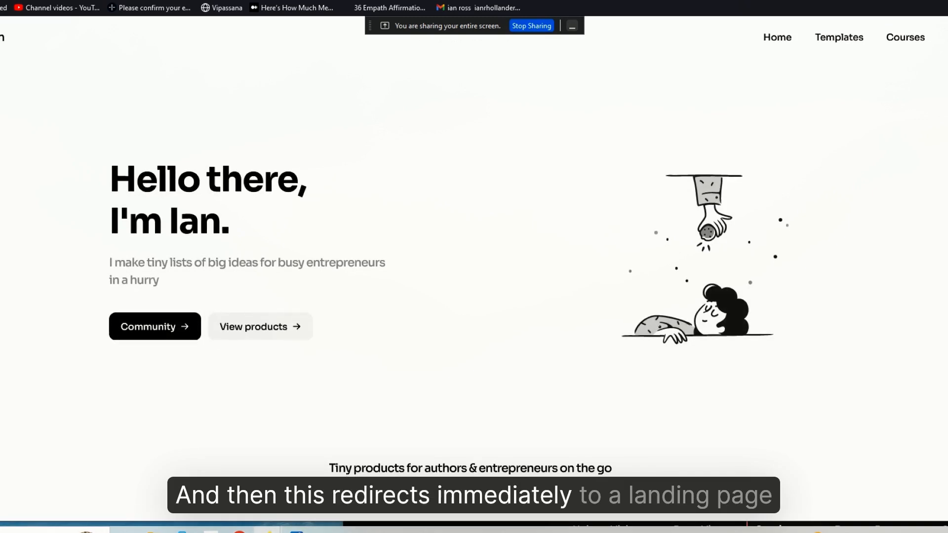
{"action": "scroll", "scroll_direction": "down", "scroll_amount": 3}
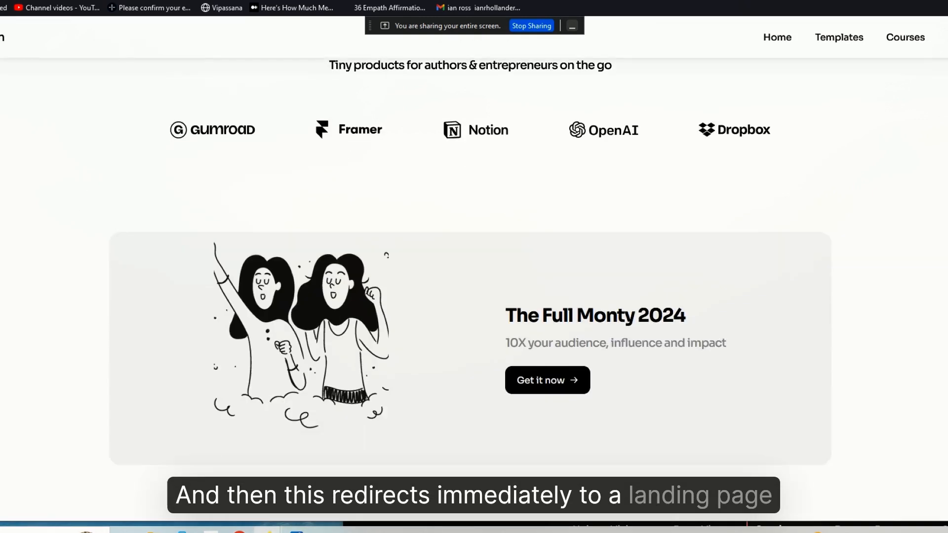
{"action": "scroll", "scroll_direction": "down", "scroll_amount": 3}
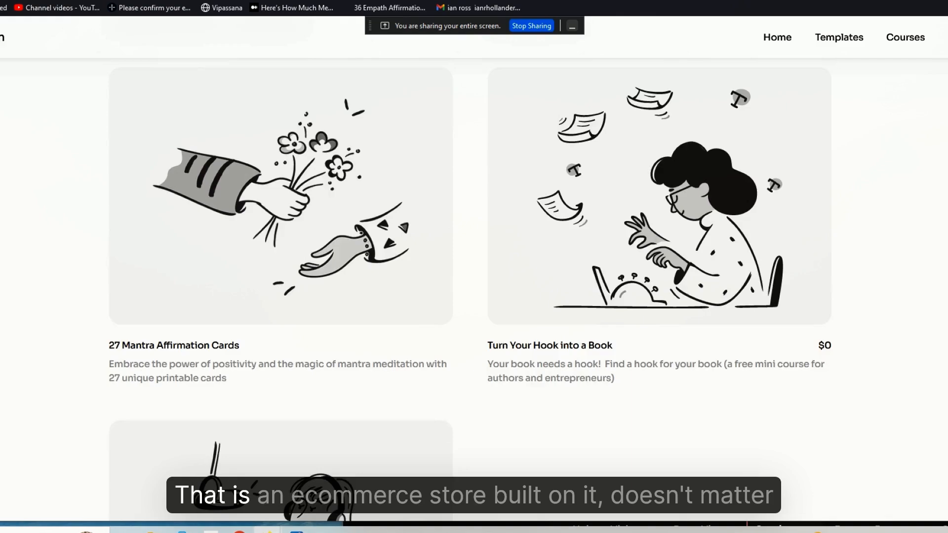
{"action": "scroll", "scroll_direction": "down", "scroll_amount": 3}
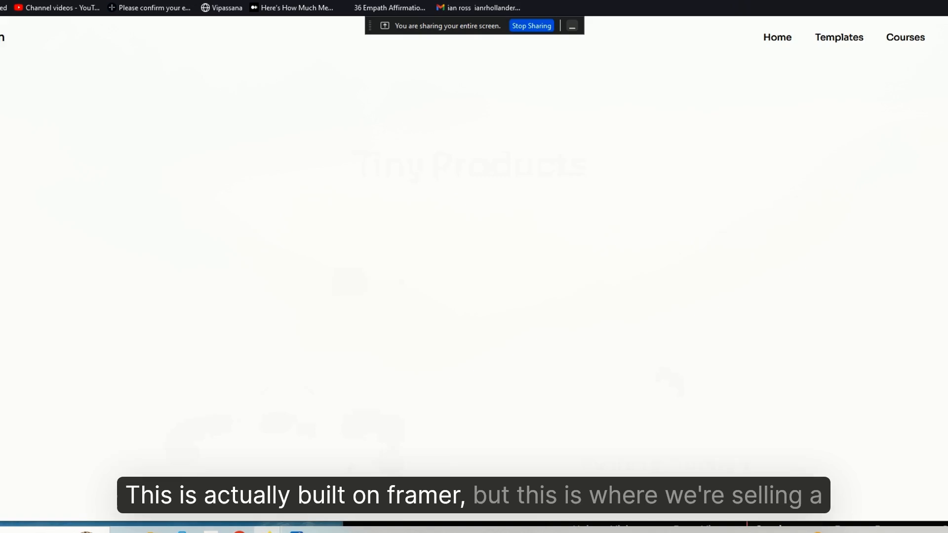
{"action": "scroll", "scroll_direction": "down", "scroll_amount": 3}
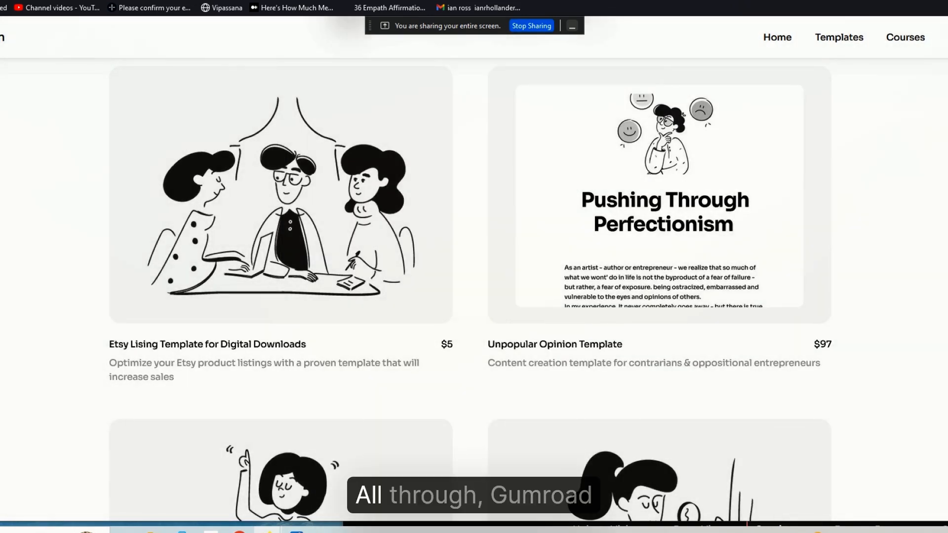
{"action": "scroll", "scroll_direction": "down", "scroll_amount": 3}
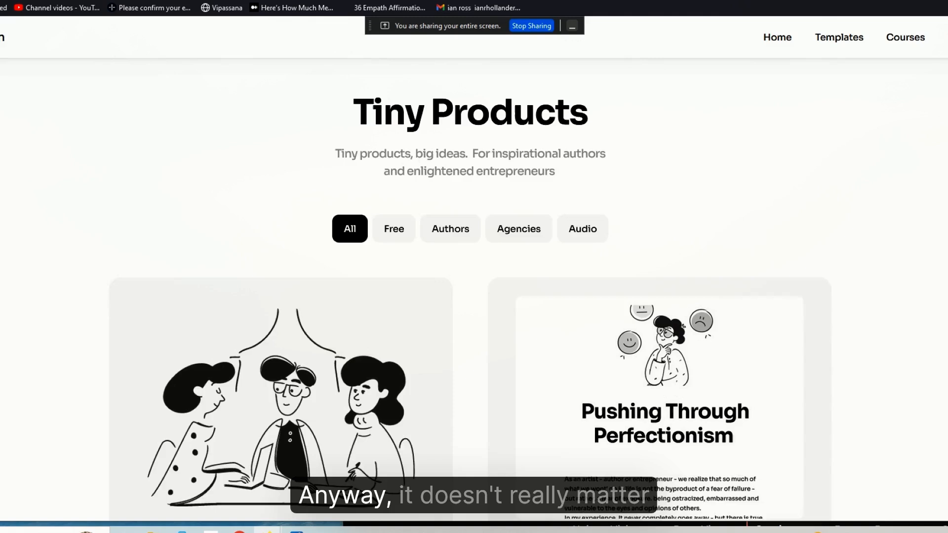
Step: Bring up the Newsletter + Ecommerce Workflow deck on its title card
{"action": "left_click", "coordinate": [776, 37]}
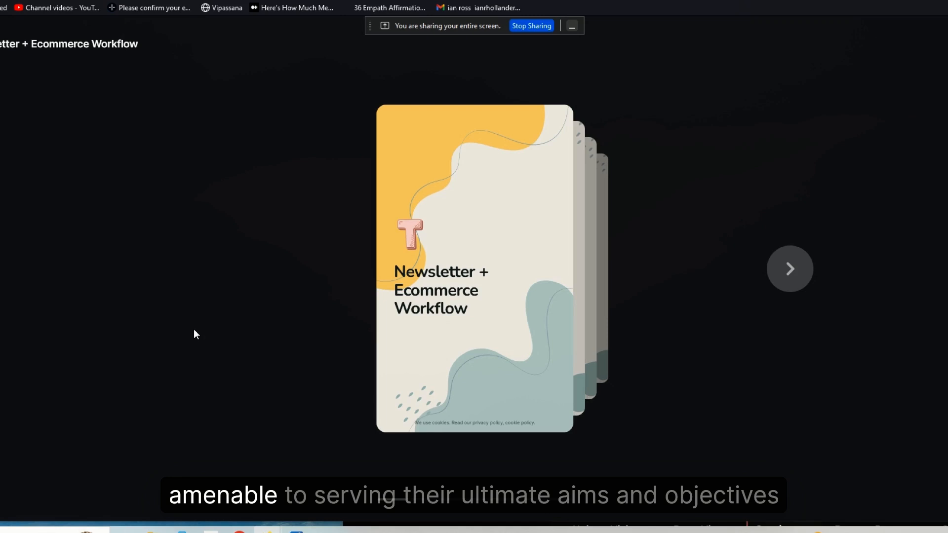
{"action": "mouse_move", "coordinate": [223, 310]}
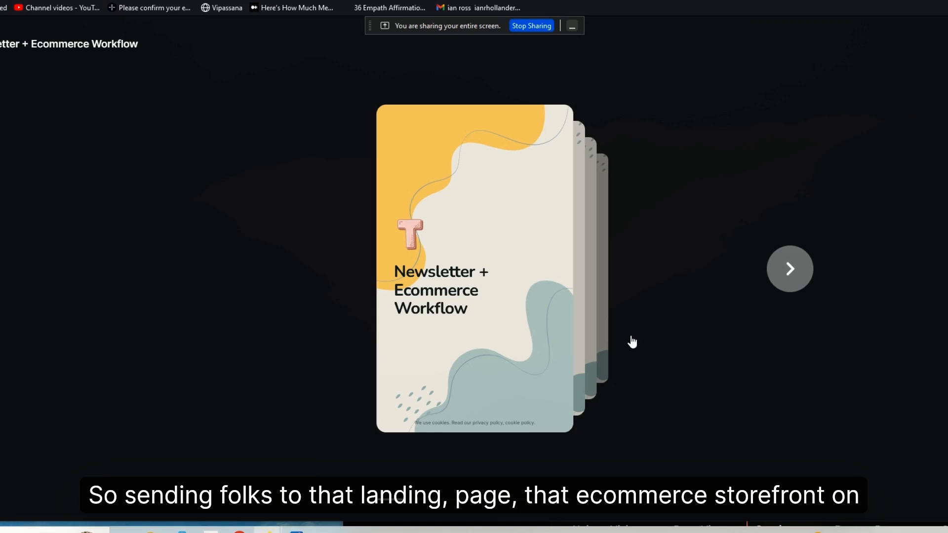
{"action": "mouse_move", "coordinate": [775, 346]}
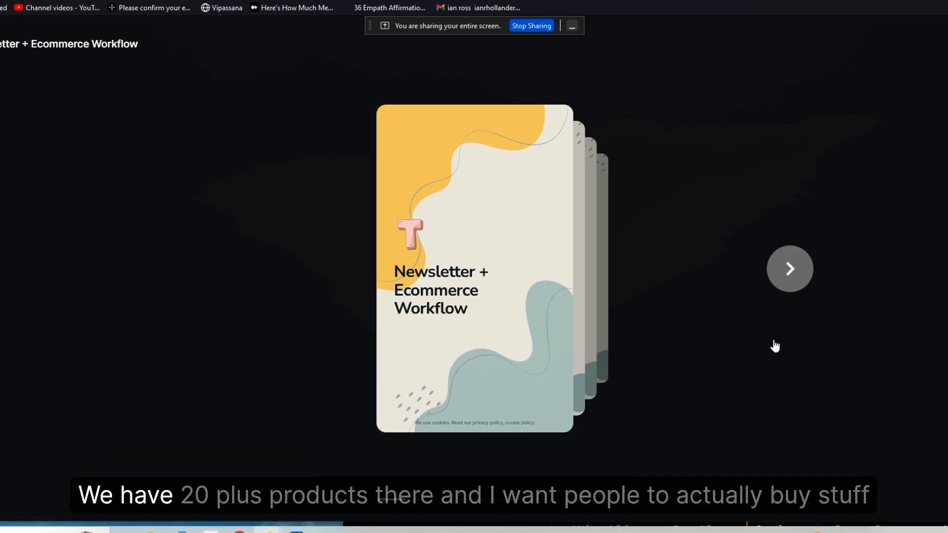
{"action": "mouse_move", "coordinate": [727, 294]}
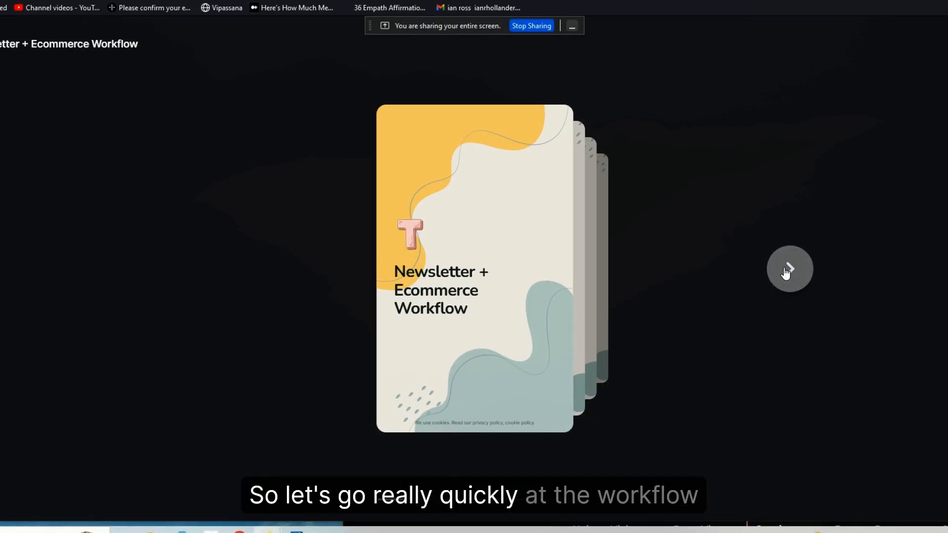
Step: Advance the deck to the Step 1 card on the compact Carrd newsletter template
{"action": "left_click", "coordinate": [789, 268]}
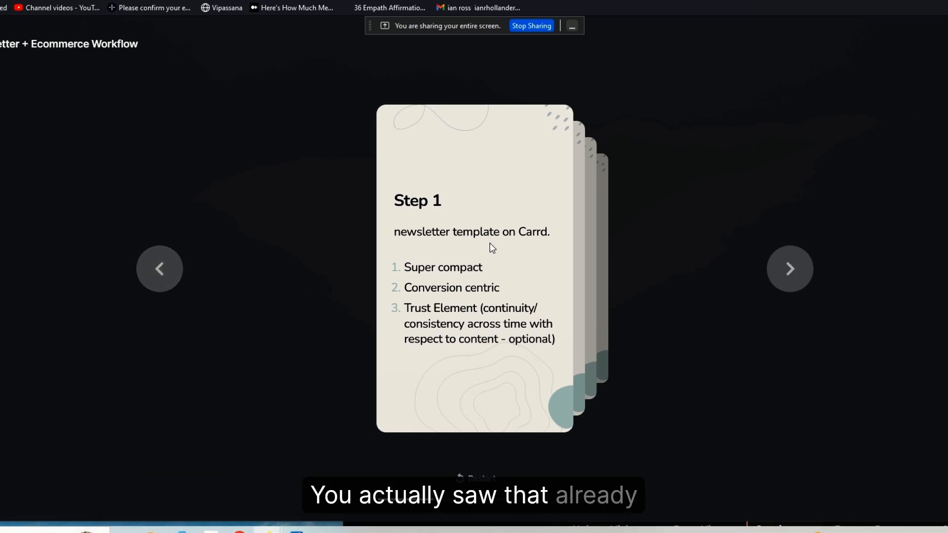
{"action": "mouse_move", "coordinate": [424, 298]}
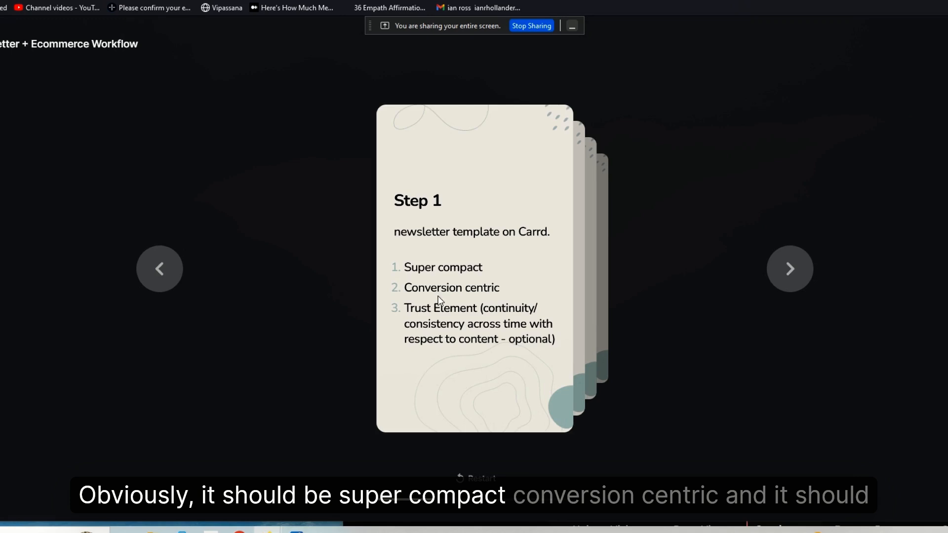
{"action": "mouse_move", "coordinate": [483, 156]}
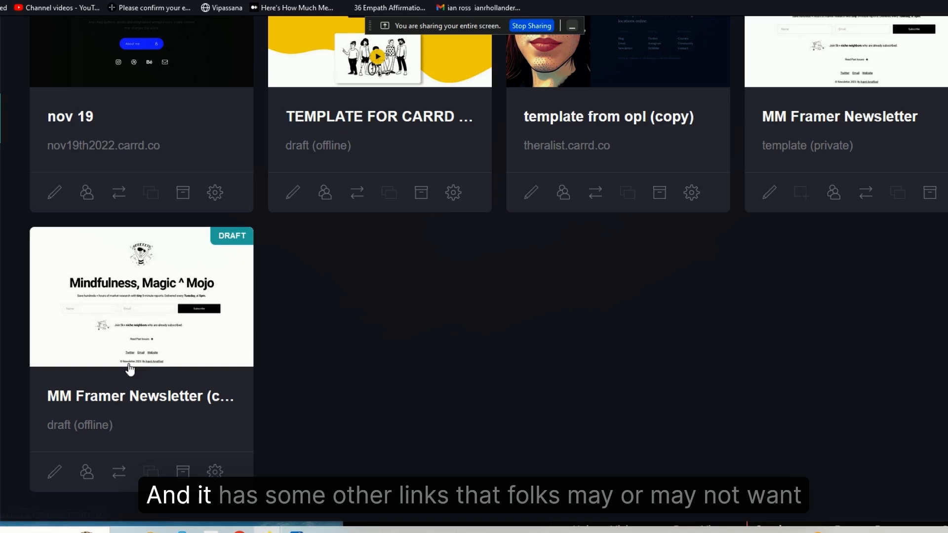
{"action": "mouse_move", "coordinate": [639, 16]}
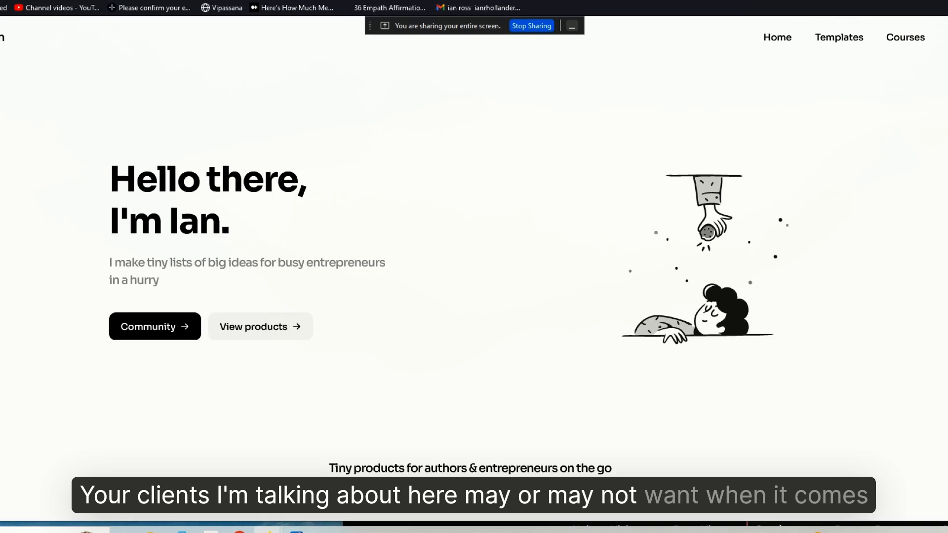
{"action": "scroll", "scroll_direction": "down", "scroll_amount": 3}
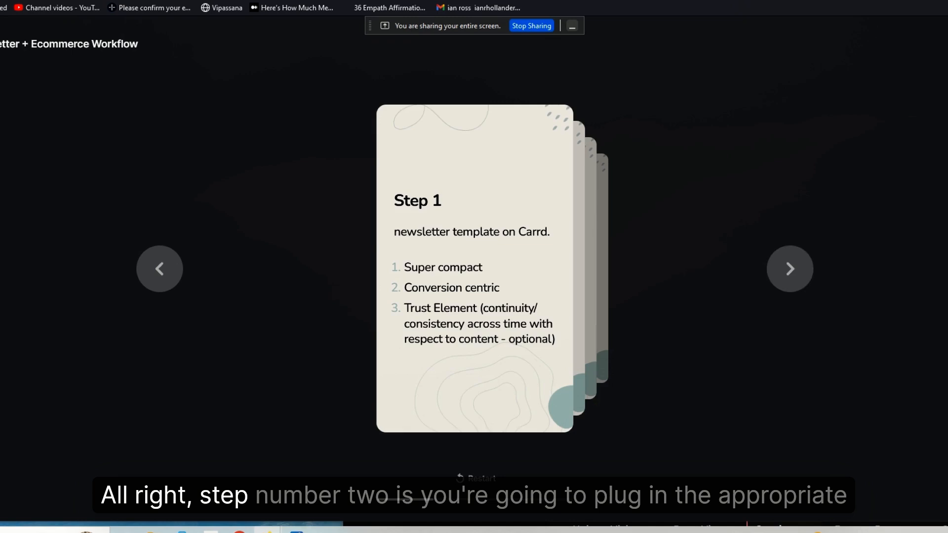
Step: Advance through the Step 2 Buttondown API card to the Step 3 post-submit action card
{"action": "left_click", "coordinate": [790, 268]}
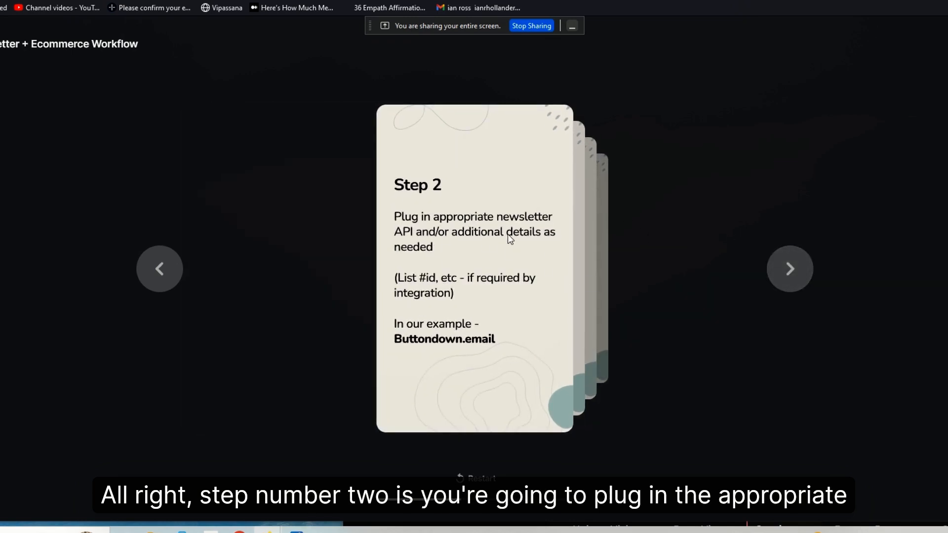
{"action": "mouse_move", "coordinate": [568, 261]}
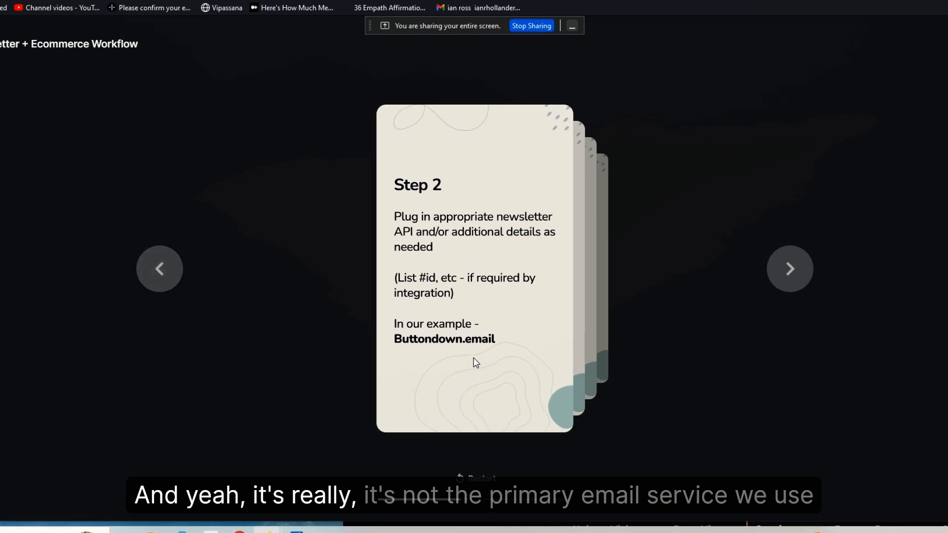
{"action": "mouse_move", "coordinate": [459, 377]}
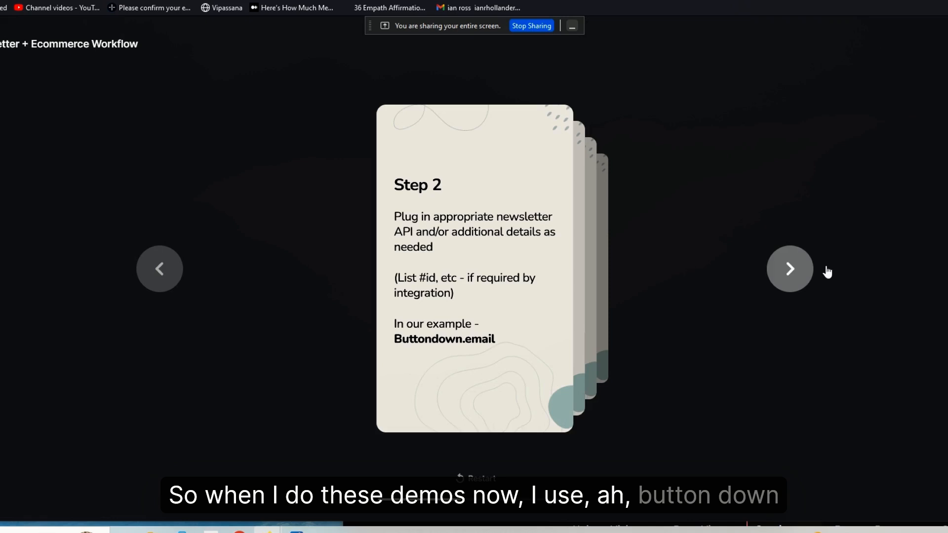
{"action": "left_click", "coordinate": [790, 268]}
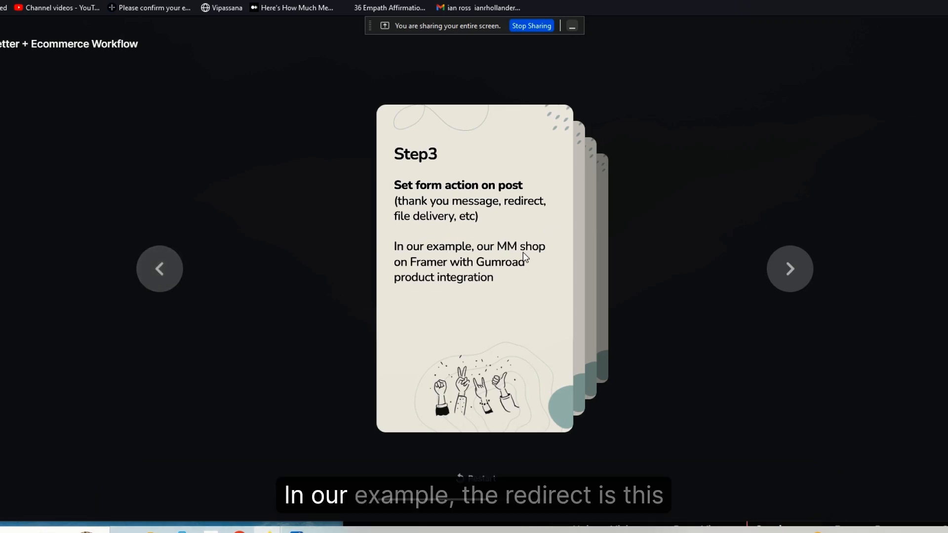
{"action": "mouse_move", "coordinate": [627, 23]}
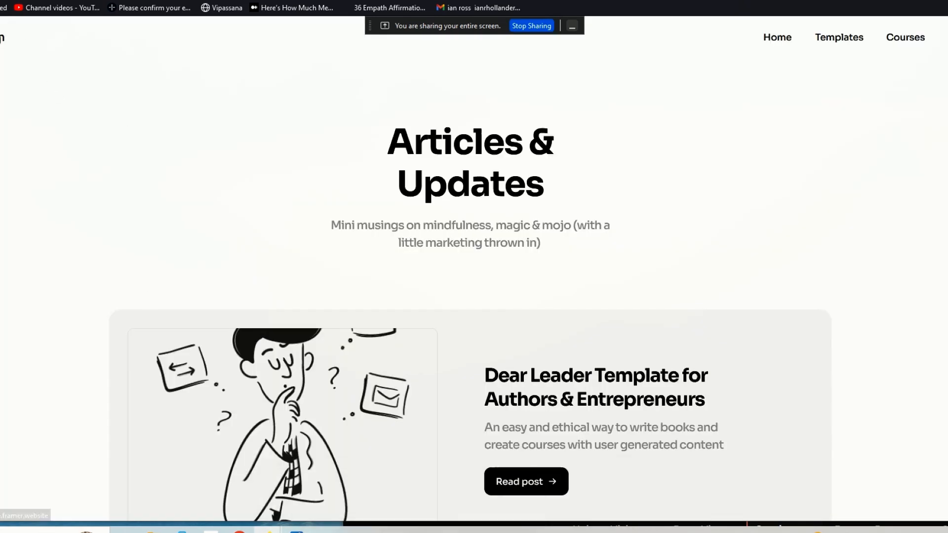
{"action": "scroll", "scroll_direction": "down", "scroll_amount": 3}
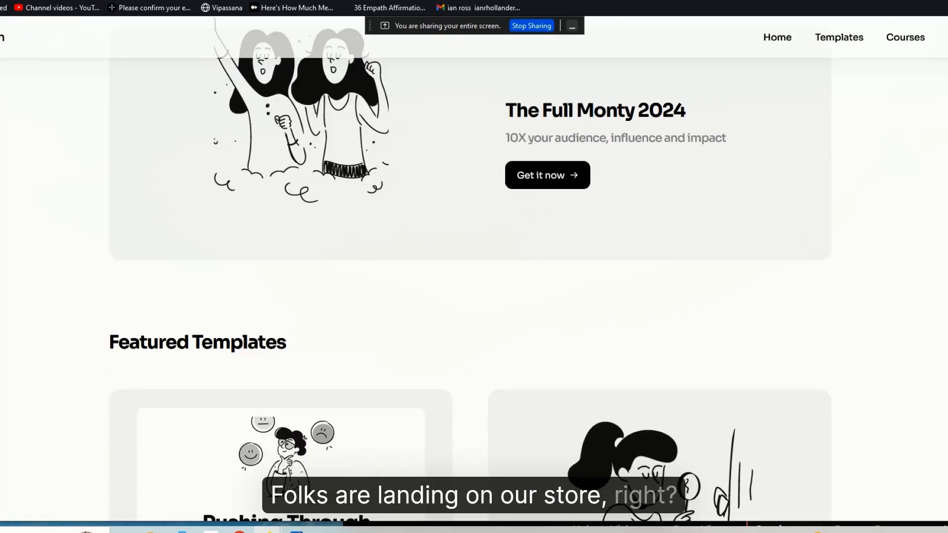
{"action": "scroll", "scroll_direction": "down", "scroll_amount": 3}
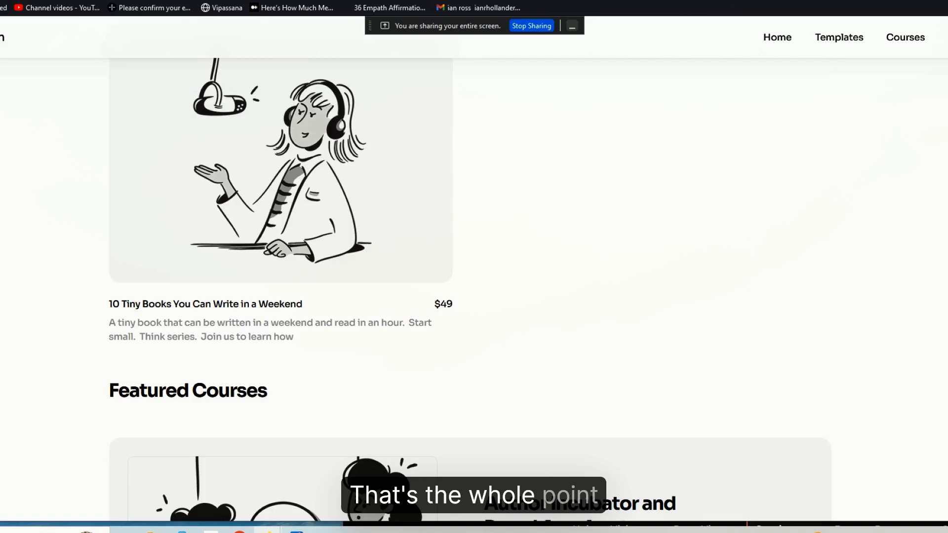
{"action": "scroll", "scroll_direction": "down", "scroll_amount": 3}
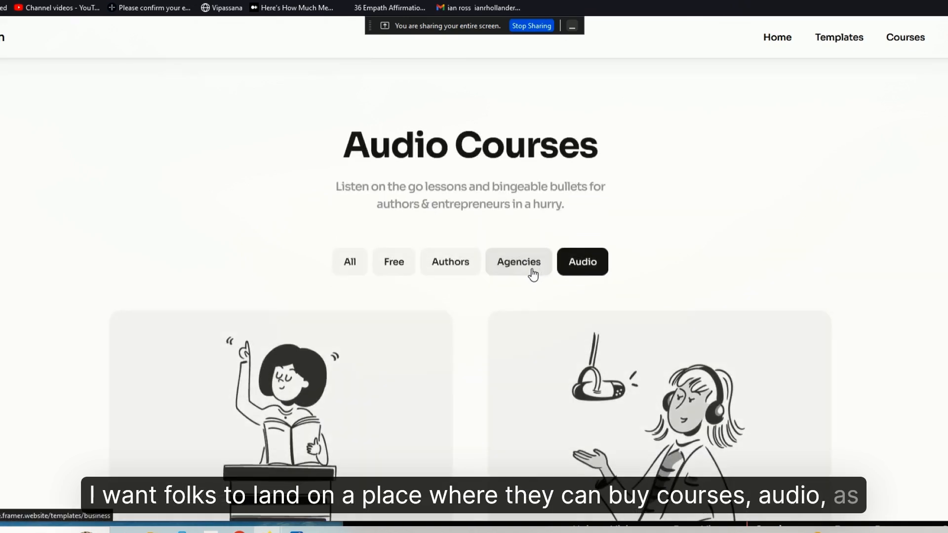
{"action": "left_click", "coordinate": [393, 263]}
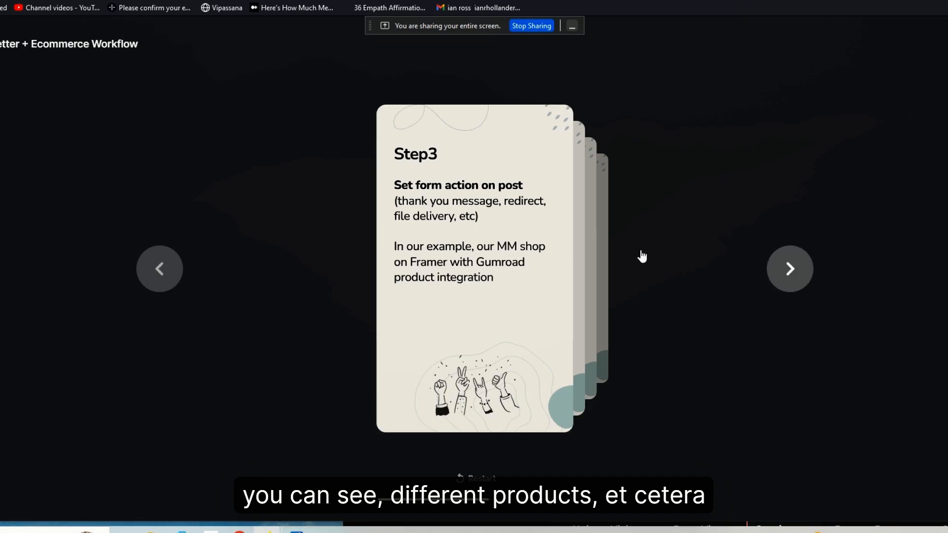
Step: Advance to the Step 4 card on publishing to a Carrd.co or client domain
{"action": "left_click", "coordinate": [789, 268]}
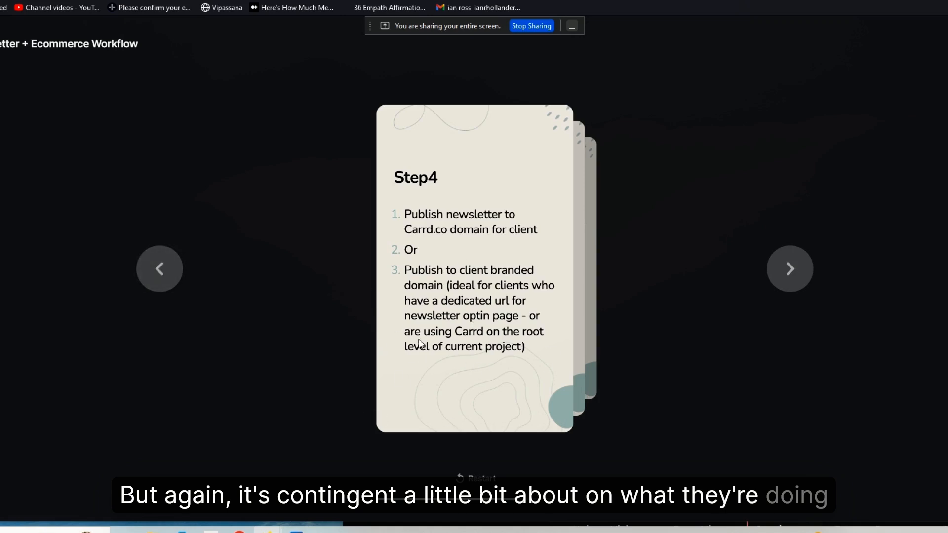
{"action": "mouse_move", "coordinate": [436, 367]}
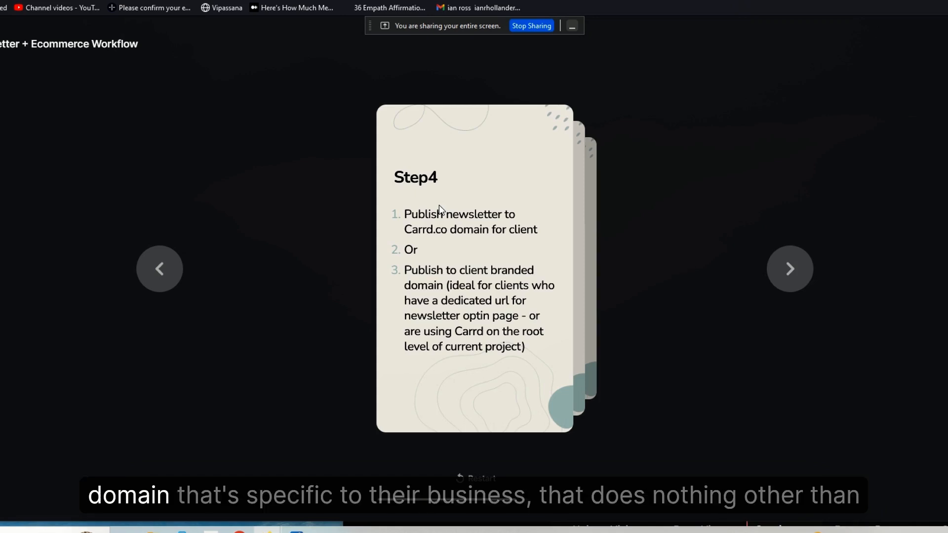
{"action": "mouse_move", "coordinate": [456, 241]}
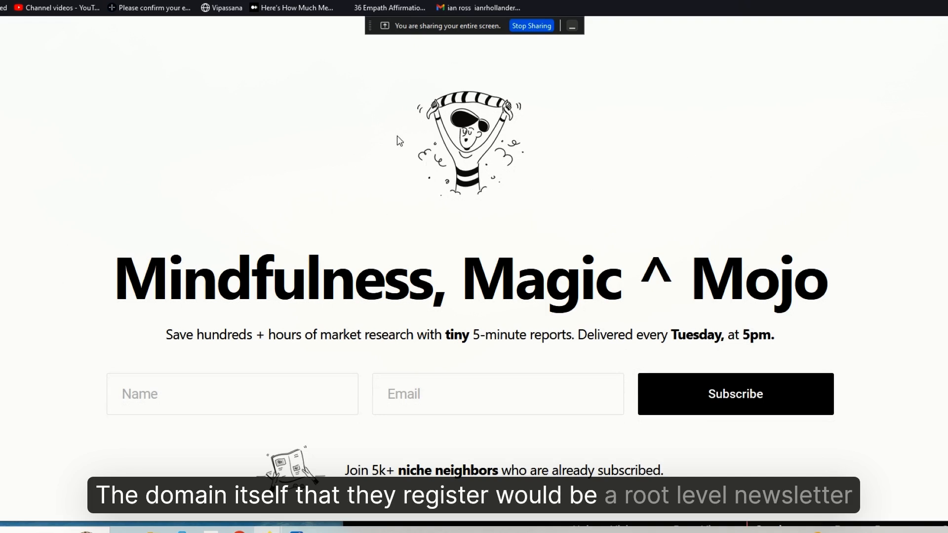
{"action": "mouse_move", "coordinate": [931, 427]}
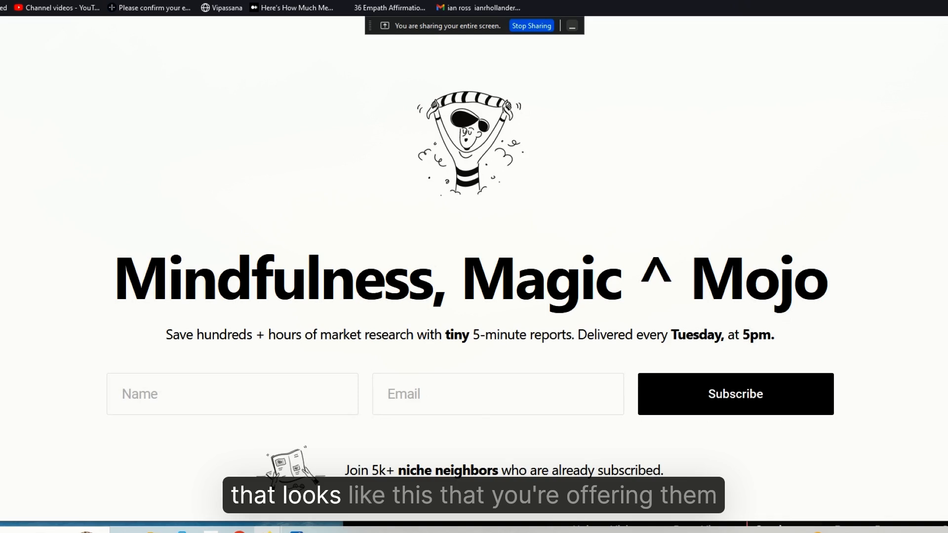
{"action": "scroll", "scroll_direction": "down", "scroll_amount": 3}
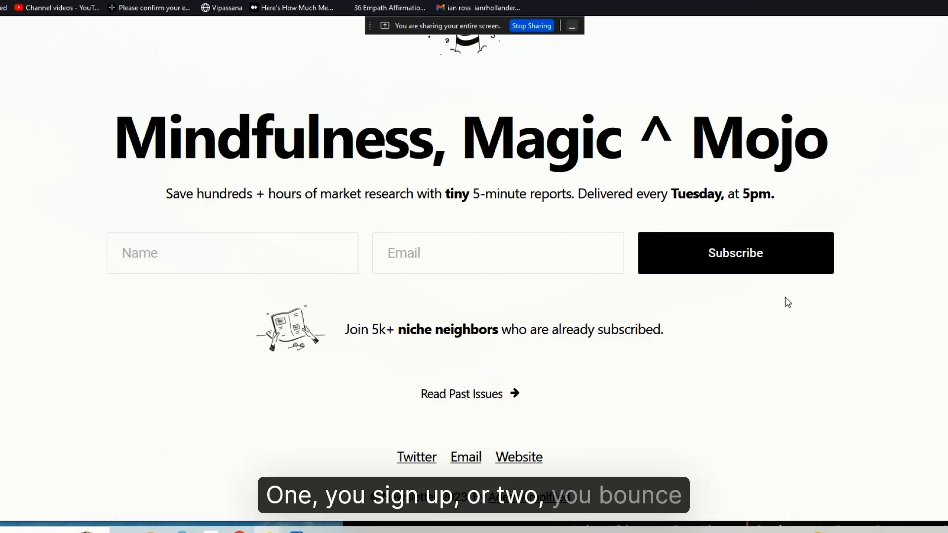
{"action": "mouse_move", "coordinate": [566, 427]}
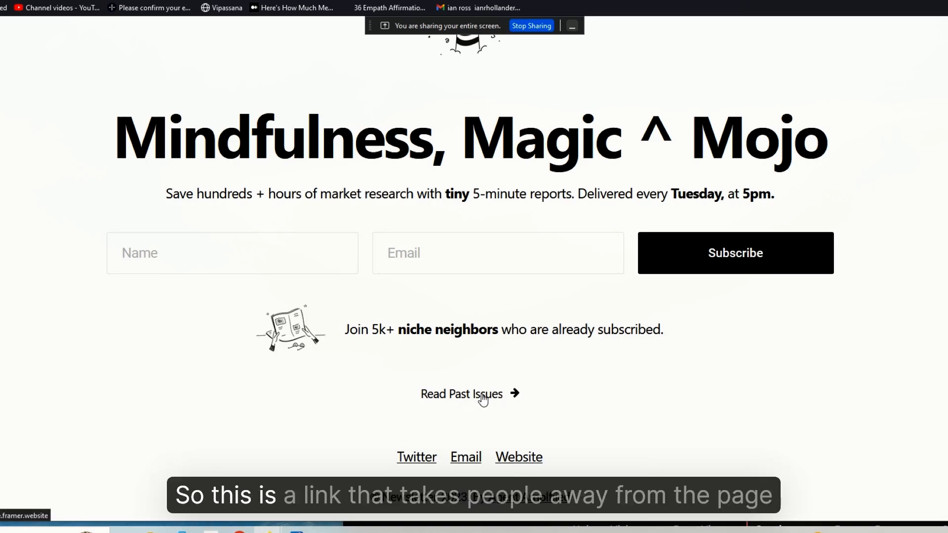
{"action": "mouse_move", "coordinate": [548, 283]}
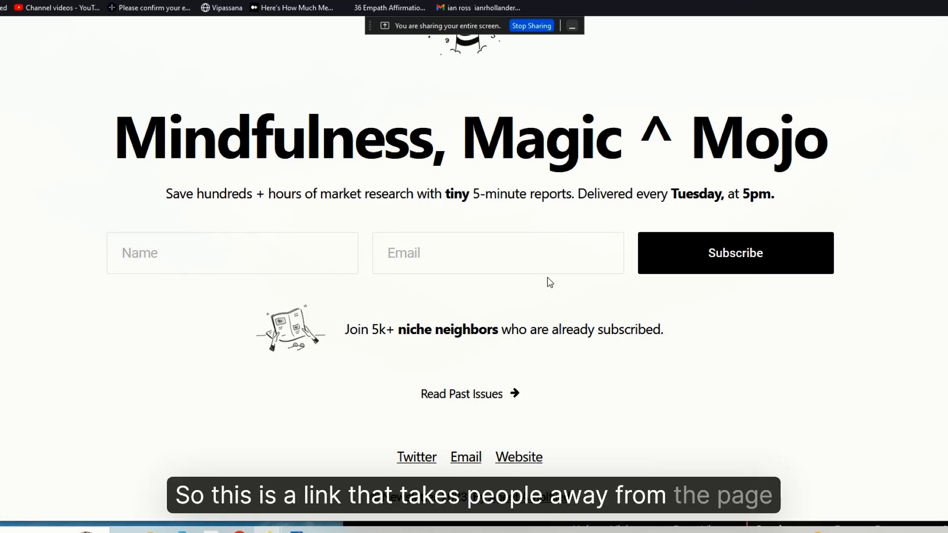
{"action": "mouse_move", "coordinate": [534, 373]}
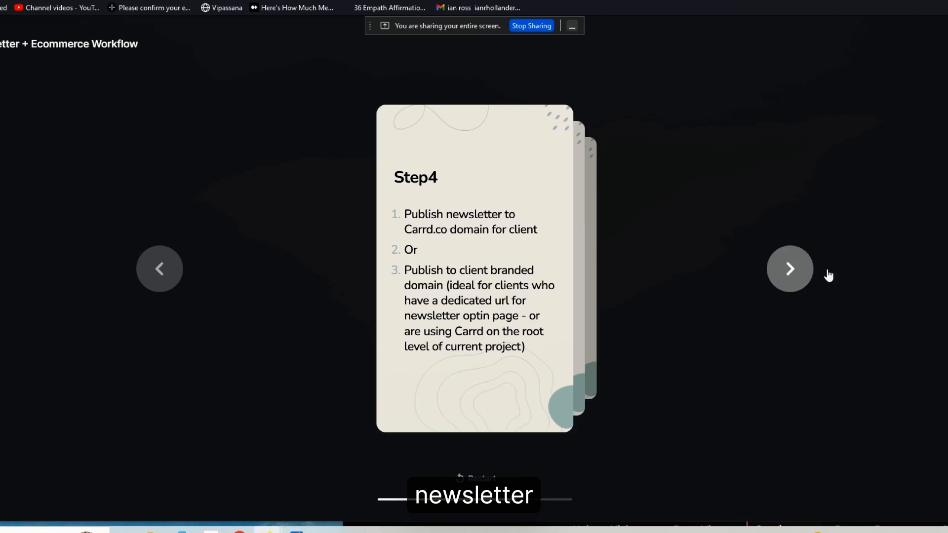
Step: Advance to the Step 5 card on saving the newsletter as a template, then past it
{"action": "left_click", "coordinate": [789, 269]}
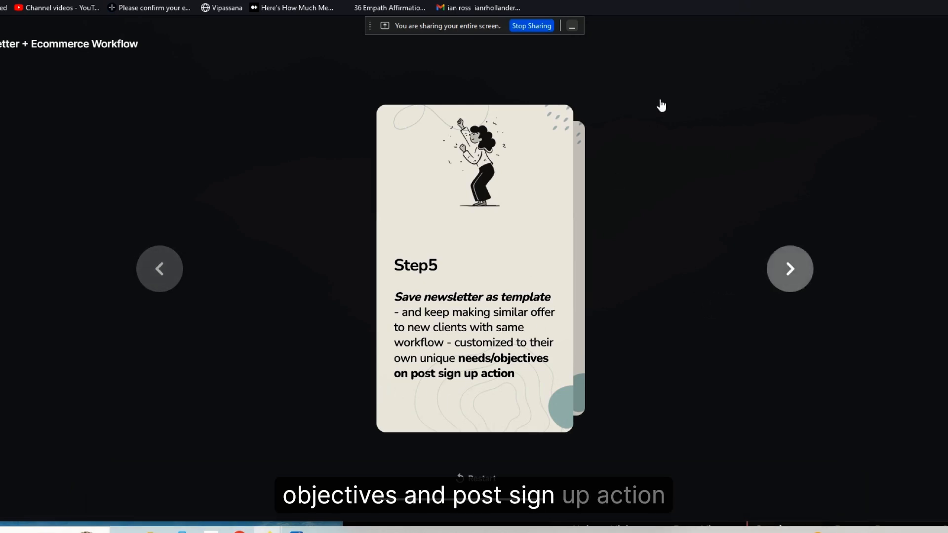
{"action": "left_click", "coordinate": [790, 269]}
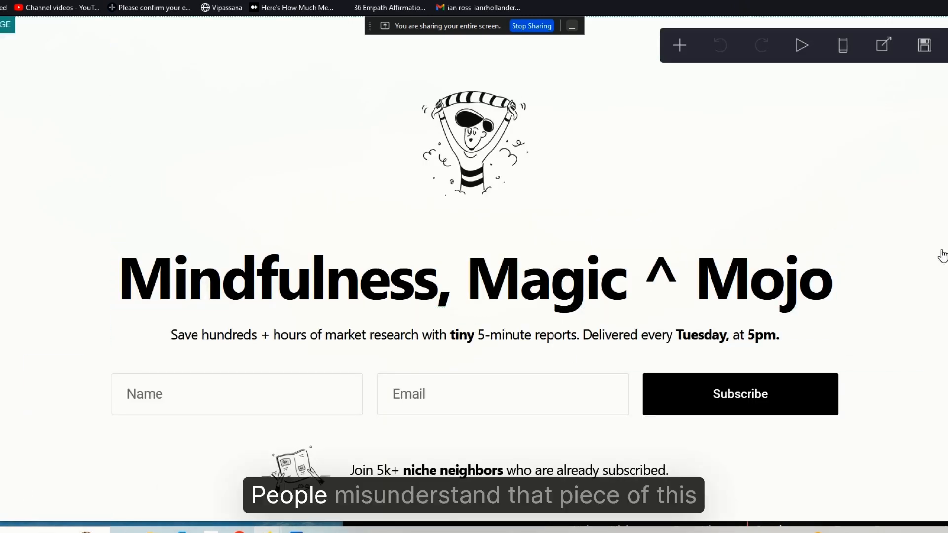
Step: In Carrd's editor, select the page's subtitle line about 5-minute reports
{"action": "left_click", "coordinate": [658, 288]}
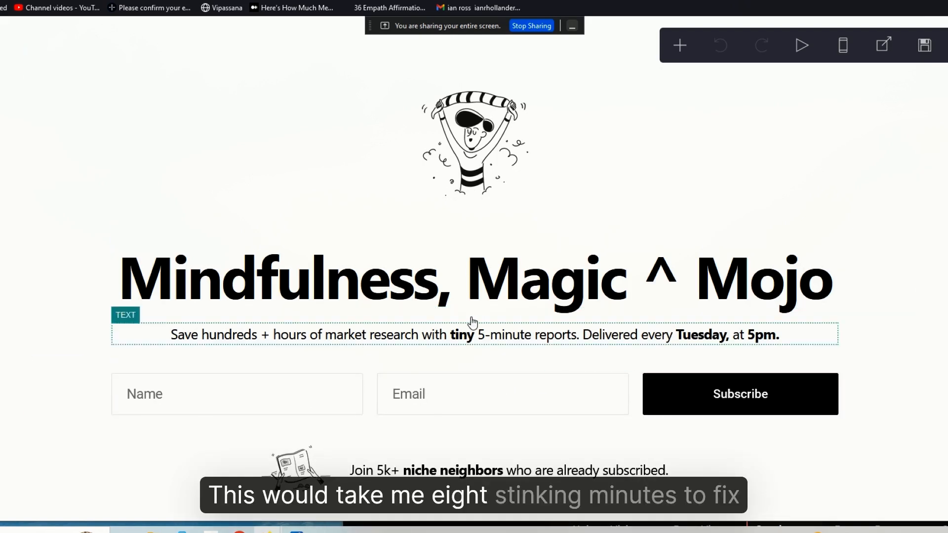
{"action": "left_click", "coordinate": [447, 288]}
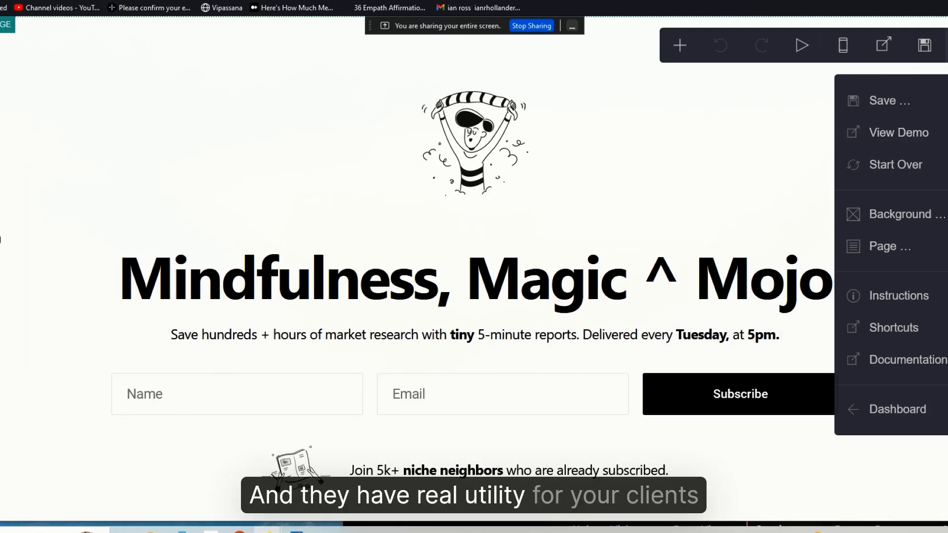
{"action": "mouse_move", "coordinate": [175, 356]}
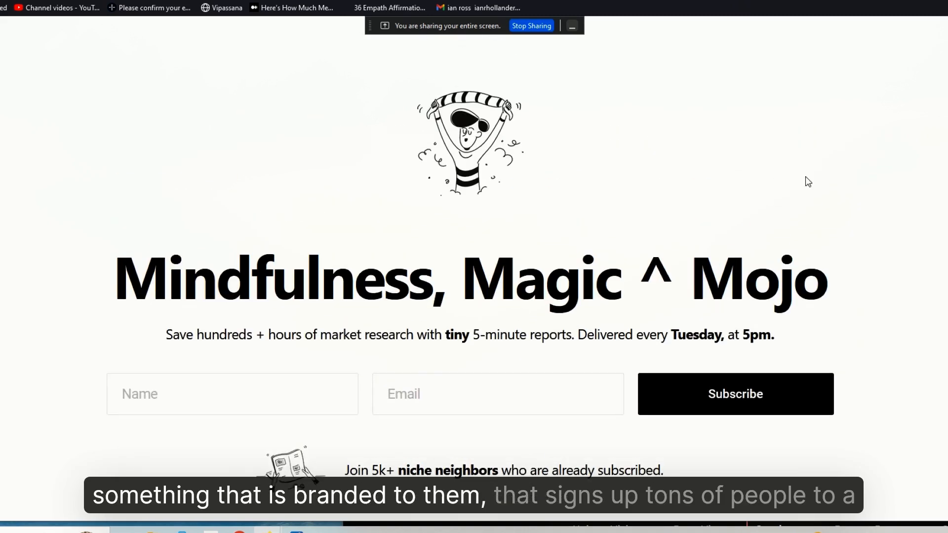
{"action": "mouse_move", "coordinate": [696, 393]}
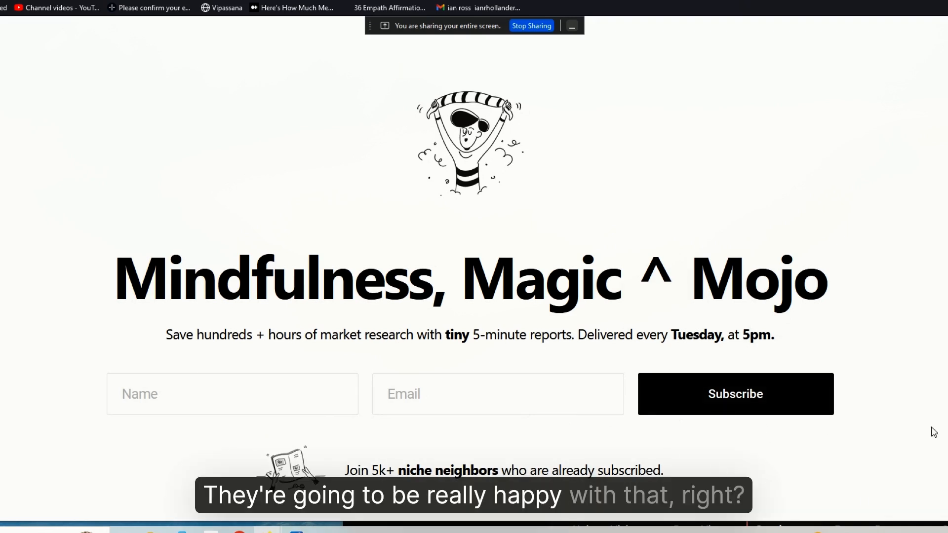
{"action": "scroll", "scroll_direction": "down", "scroll_amount": 3}
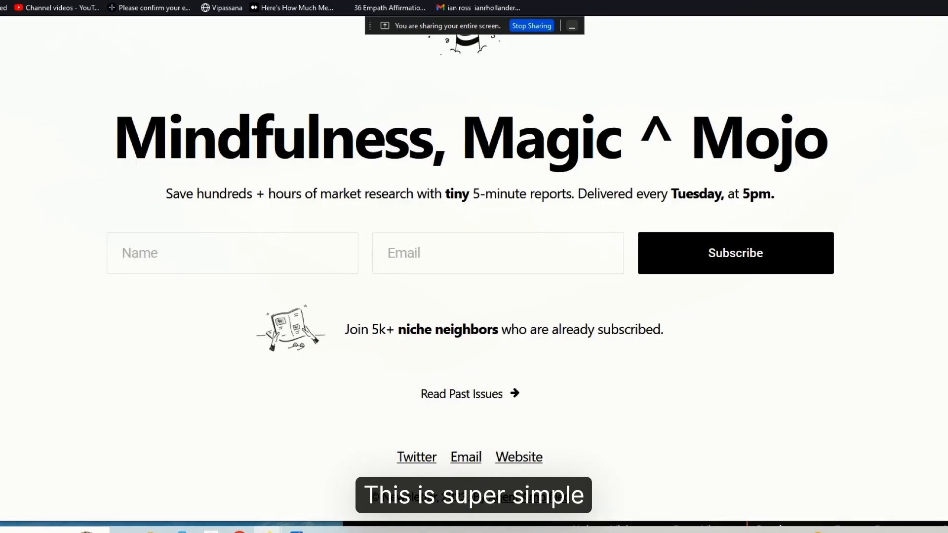
{"action": "scroll", "scroll_direction": "up", "scroll_amount": 3}
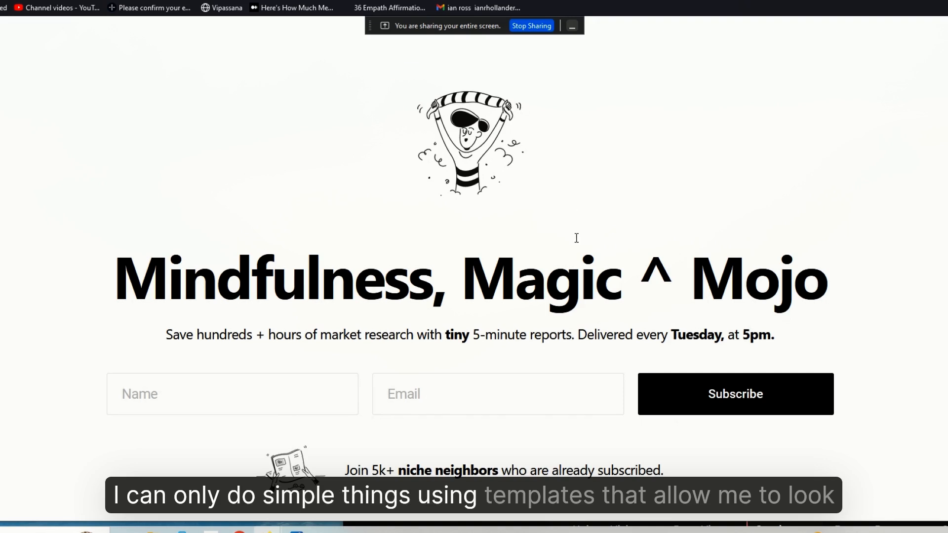
{"action": "mouse_move", "coordinate": [803, 274]}
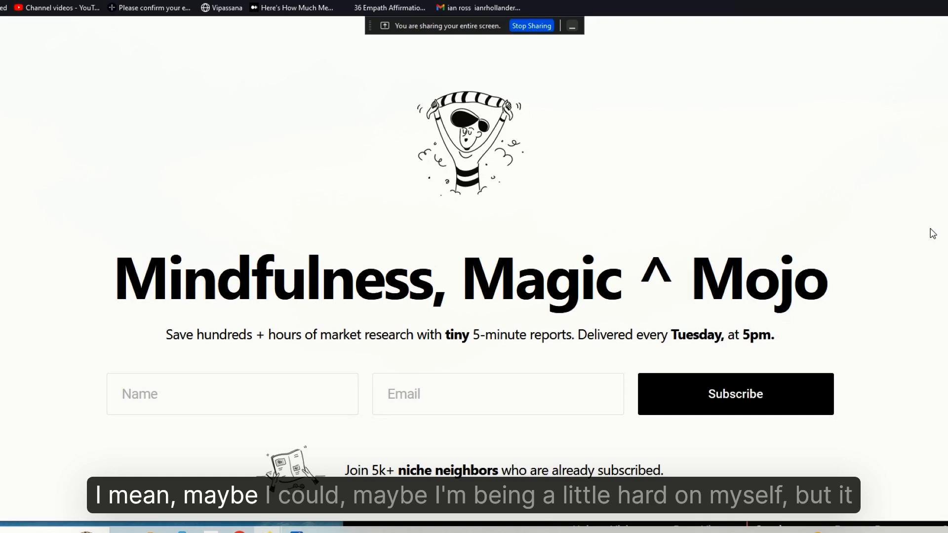
{"action": "mouse_move", "coordinate": [756, 228]}
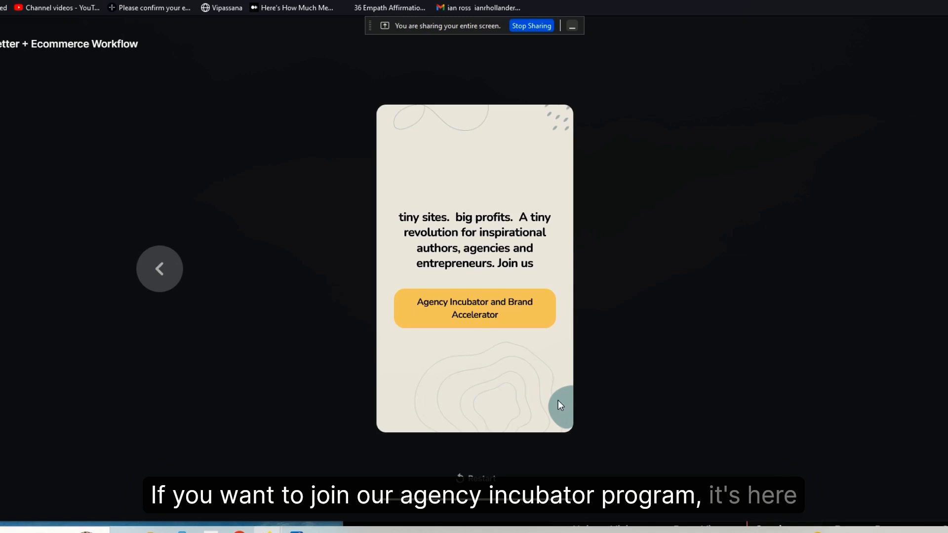
Step: Return to the deck editor and show the Agency Incubator and Brand Accelerator button's link settings
{"action": "left_click", "coordinate": [474, 308]}
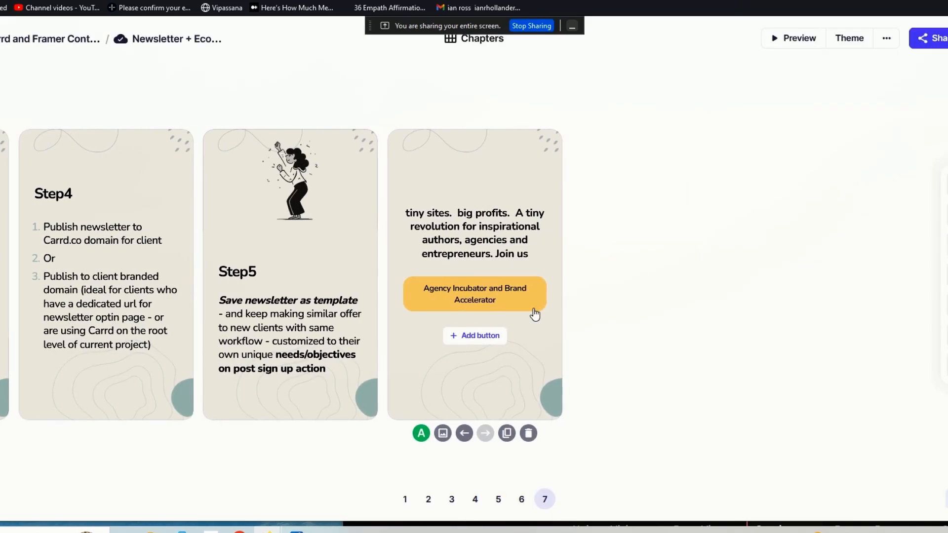
{"action": "left_click", "coordinate": [473, 293]}
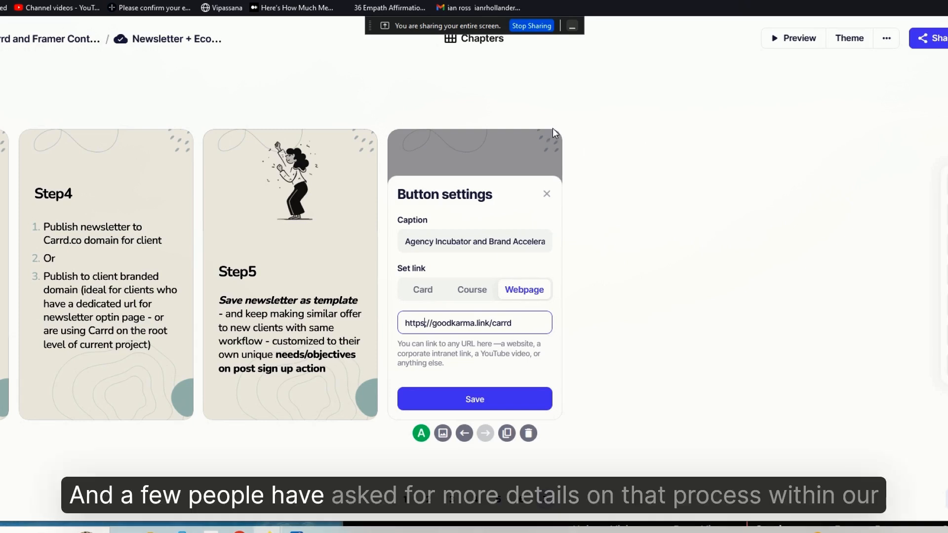
{"action": "mouse_move", "coordinate": [423, 145]}
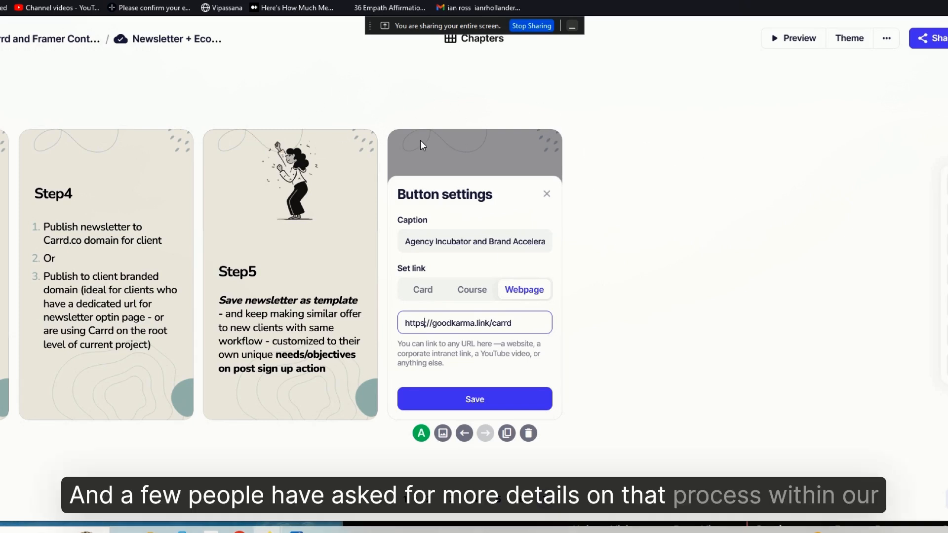
{"action": "mouse_move", "coordinate": [461, 358]}
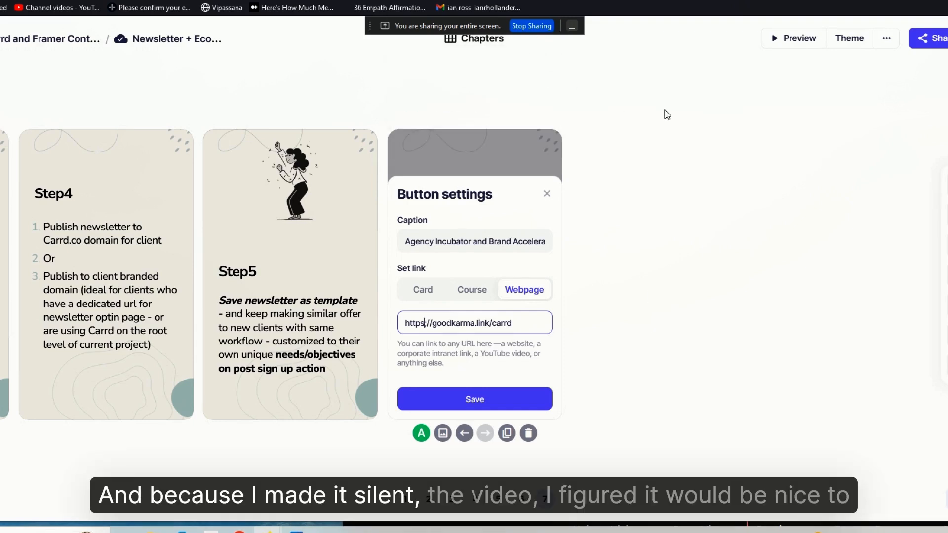
{"action": "mouse_move", "coordinate": [625, 81]}
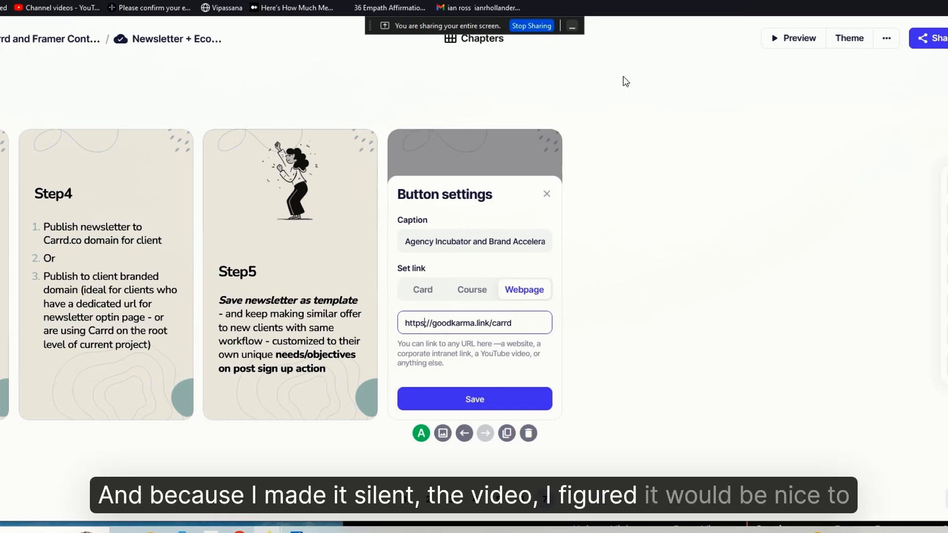